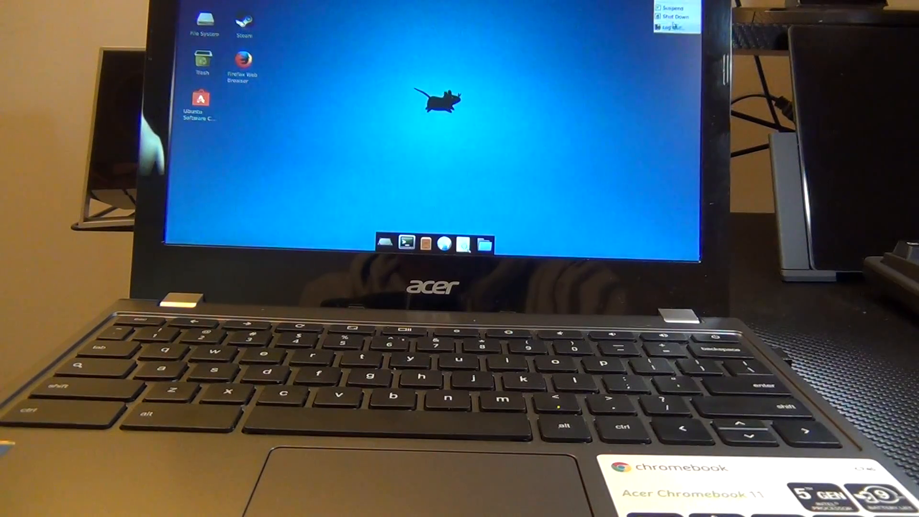
# Log out of the Xfce session from the top-right user menu to return to Chrome OS
pyautogui.click(673, 28)
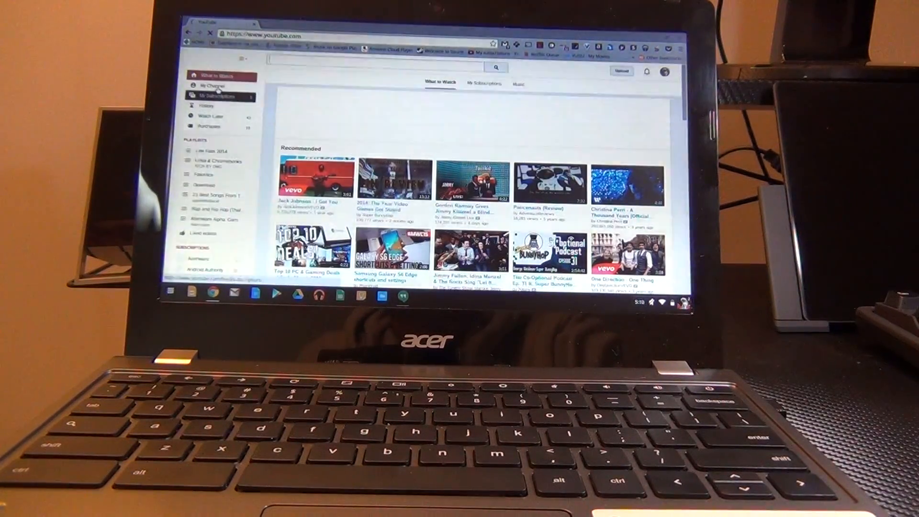
# Open My Channel from the YouTube sidebar to show the channel home with recent uploads
pyautogui.click(209, 85)
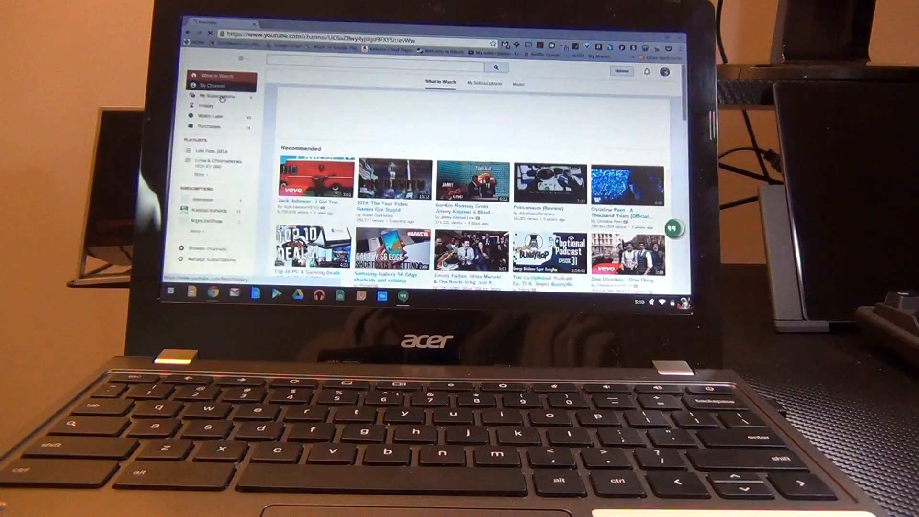
pyautogui.click(211, 77)
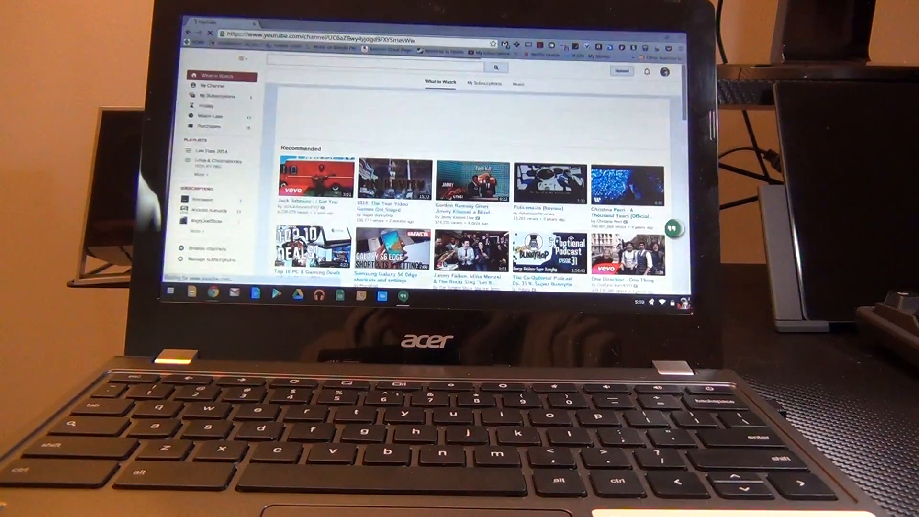
pyautogui.click(212, 85)
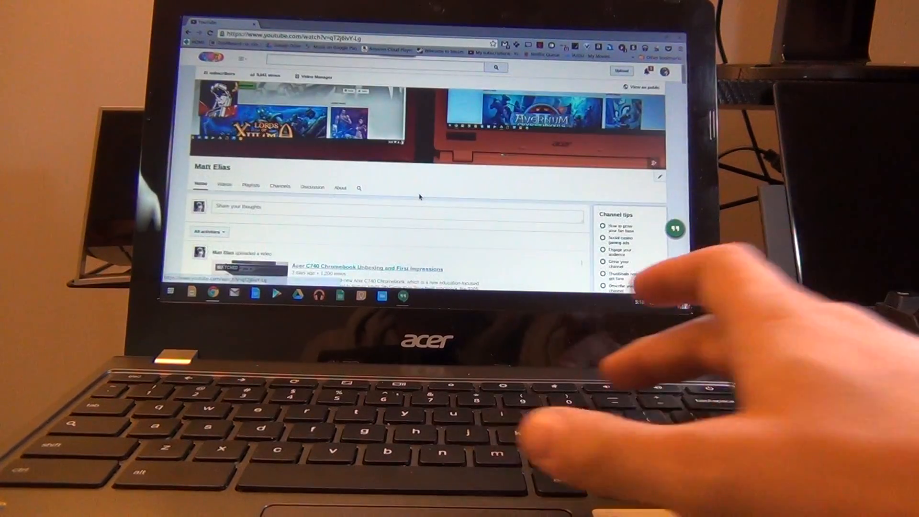
# Play the Acer C740 Chromebook Unboxing and First Impressions video from the channel feed in full screen
pyautogui.click(362, 268)
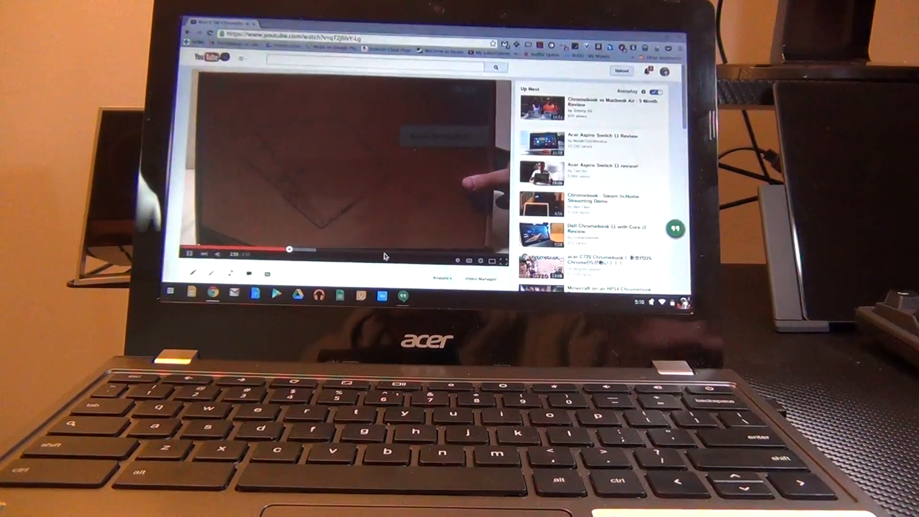
pyautogui.click(501, 262)
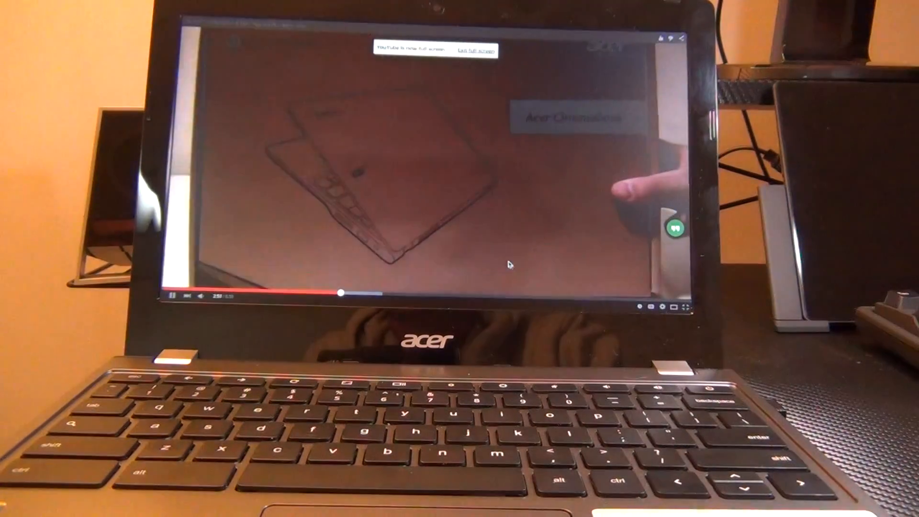